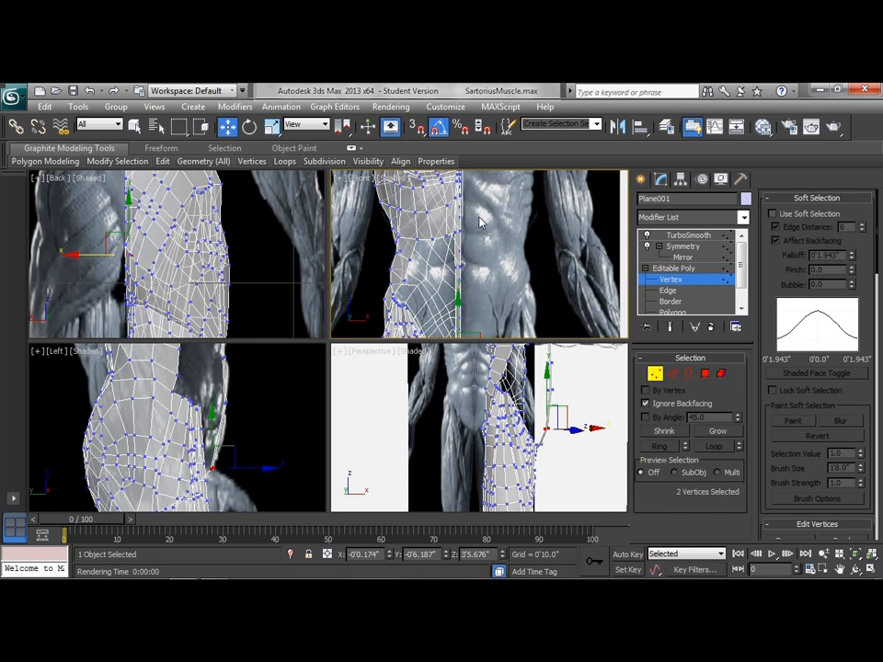
pyautogui.moveTo(476, 222)
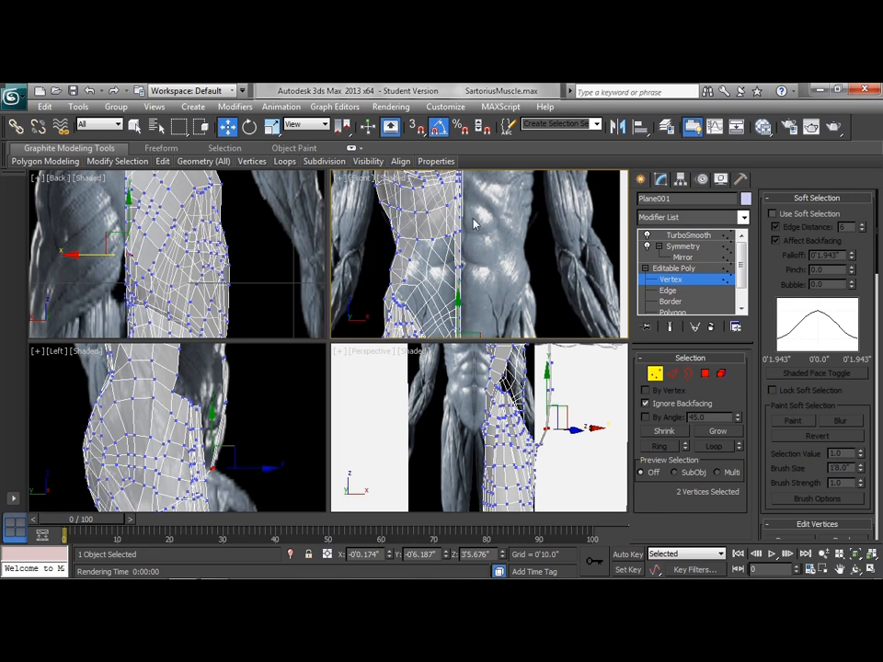
pyautogui.moveTo(495, 283)
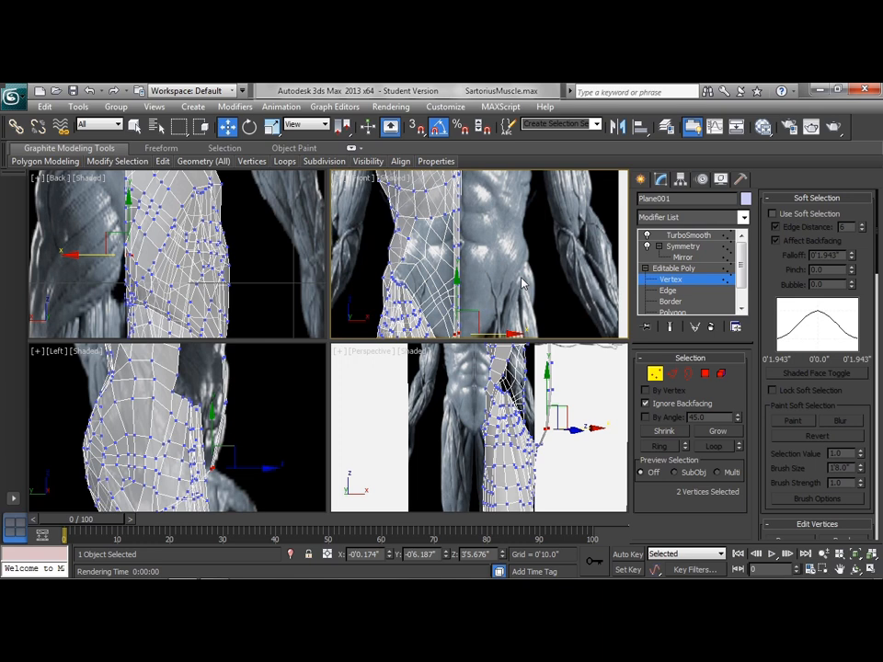
pyautogui.moveTo(519, 296)
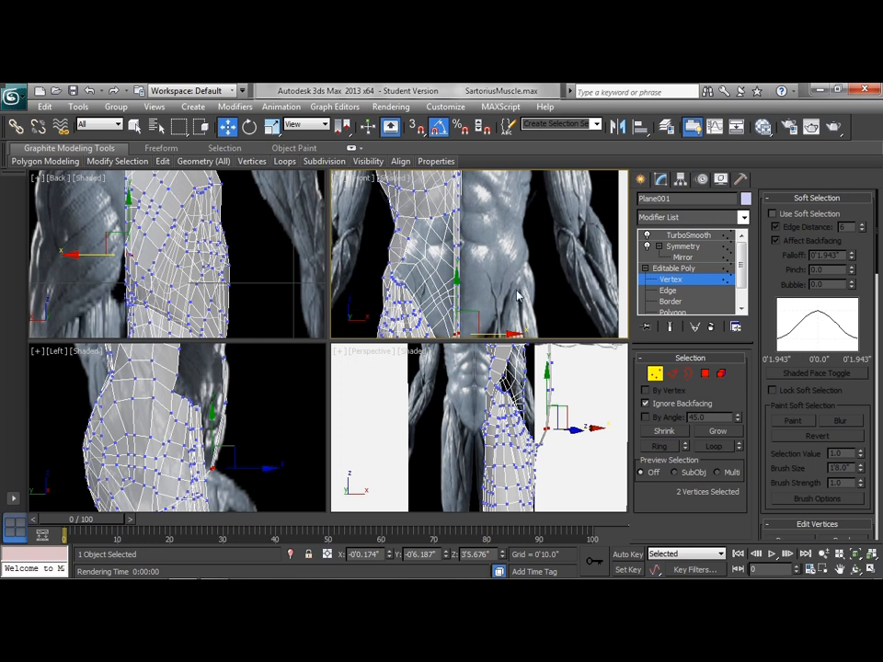
pyautogui.moveTo(526, 308)
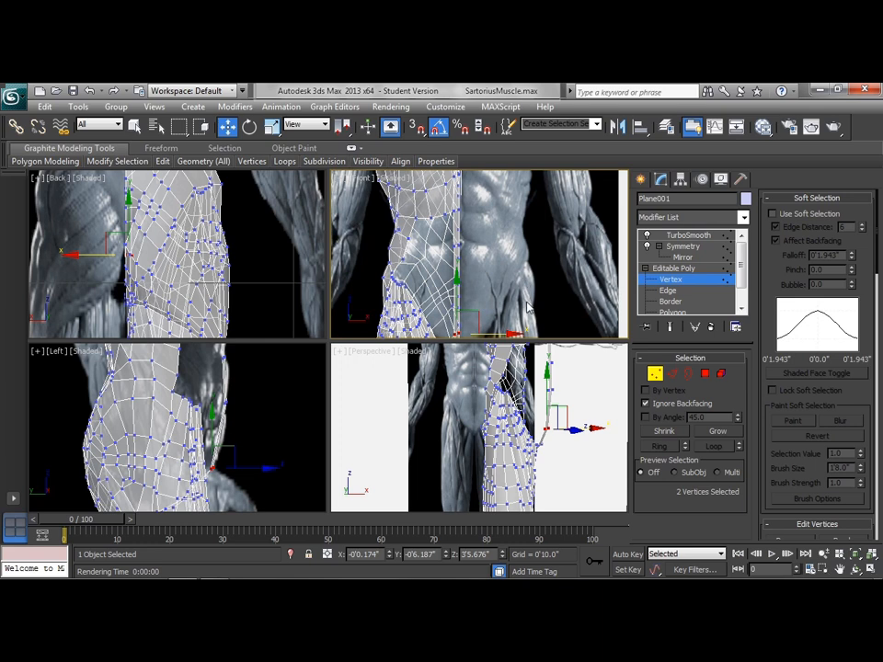
pyautogui.moveTo(500, 274)
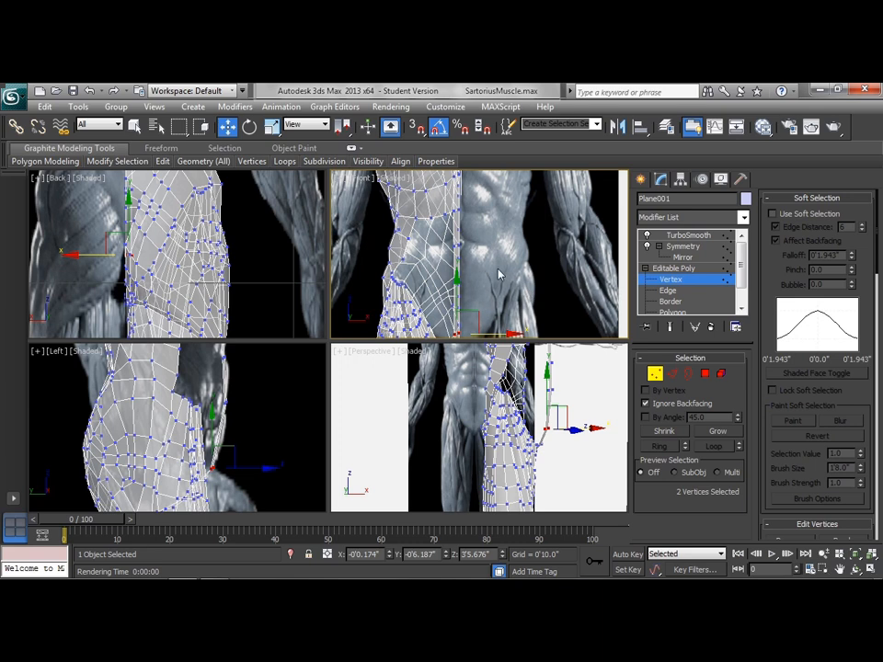
pyautogui.moveTo(518, 280)
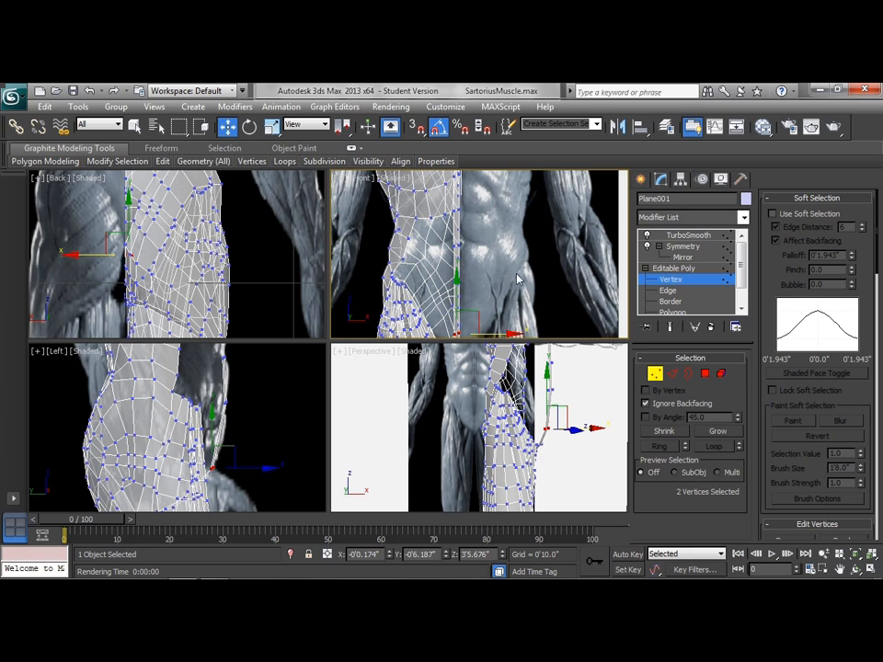
pyautogui.moveTo(522, 237)
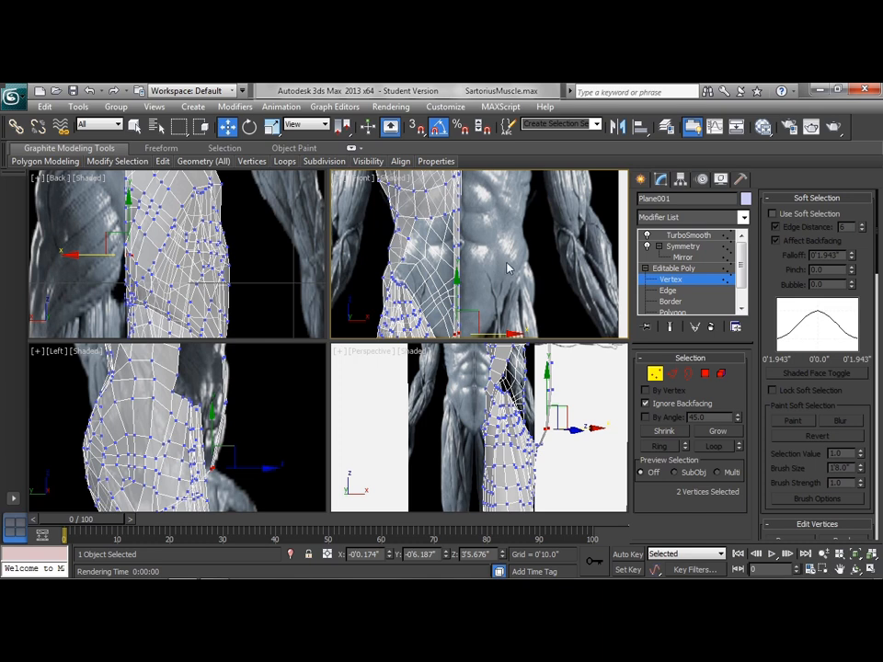
pyautogui.moveTo(511, 250)
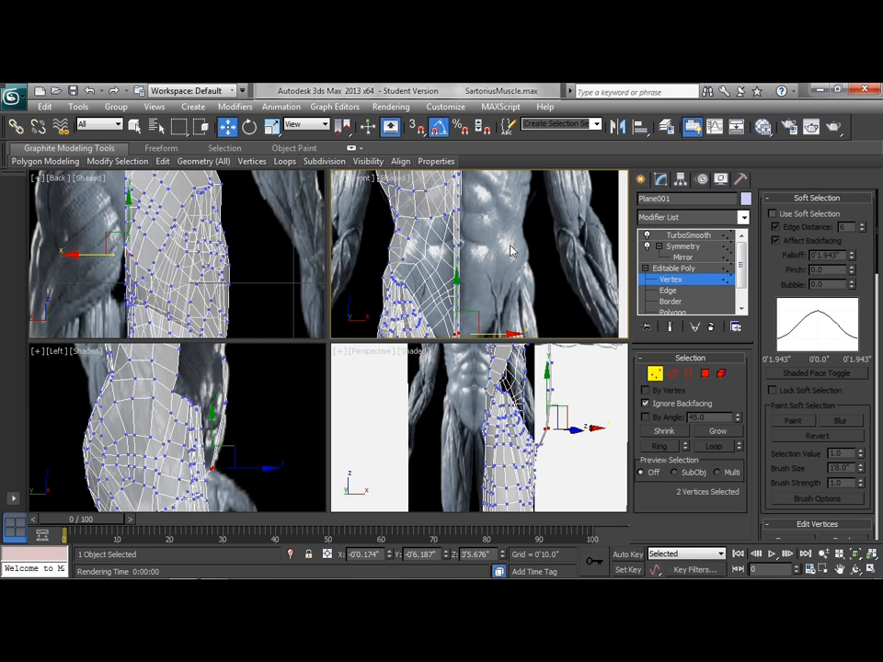
pyautogui.moveTo(499, 246)
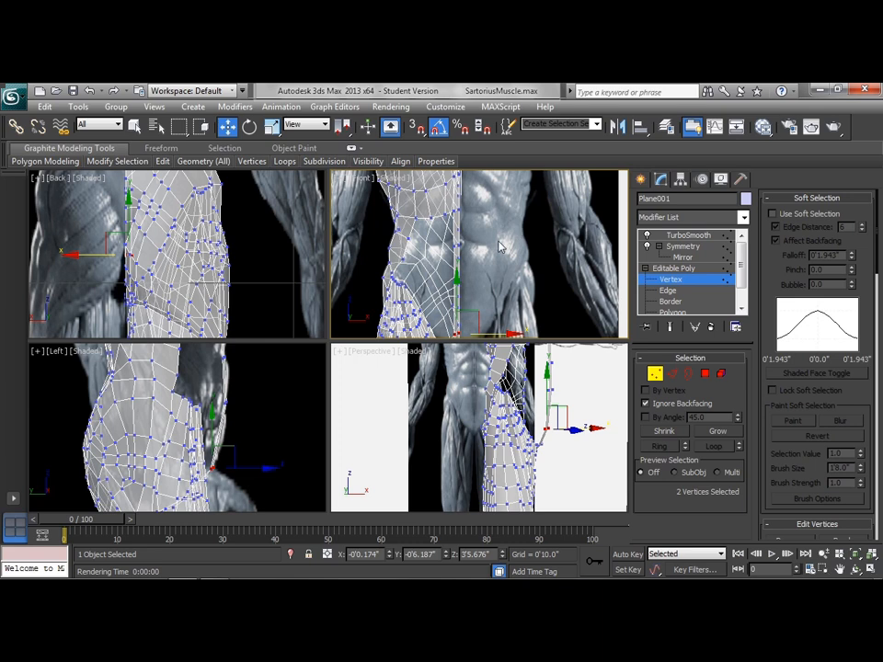
pyautogui.moveTo(522, 264)
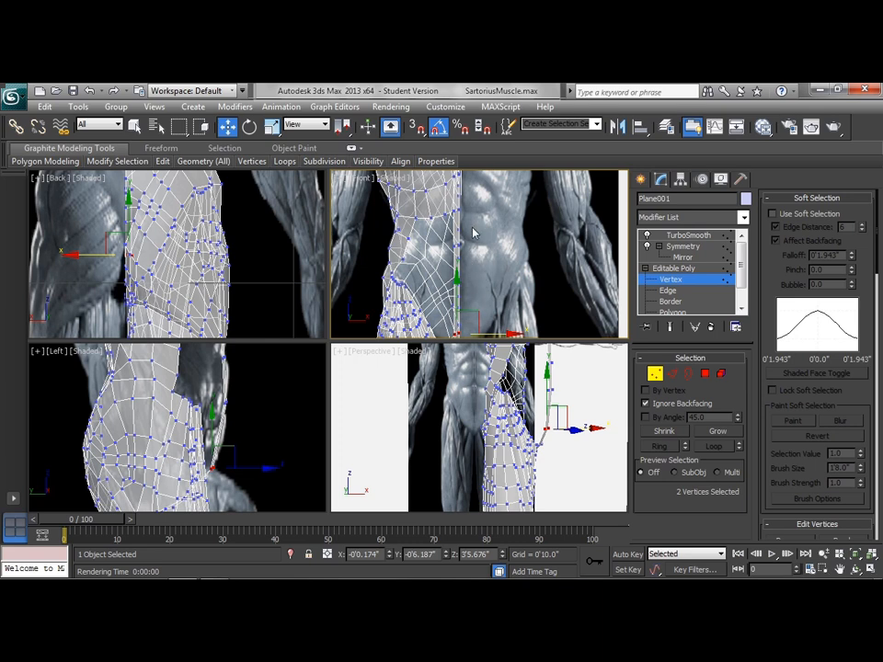
pyautogui.moveTo(480, 237)
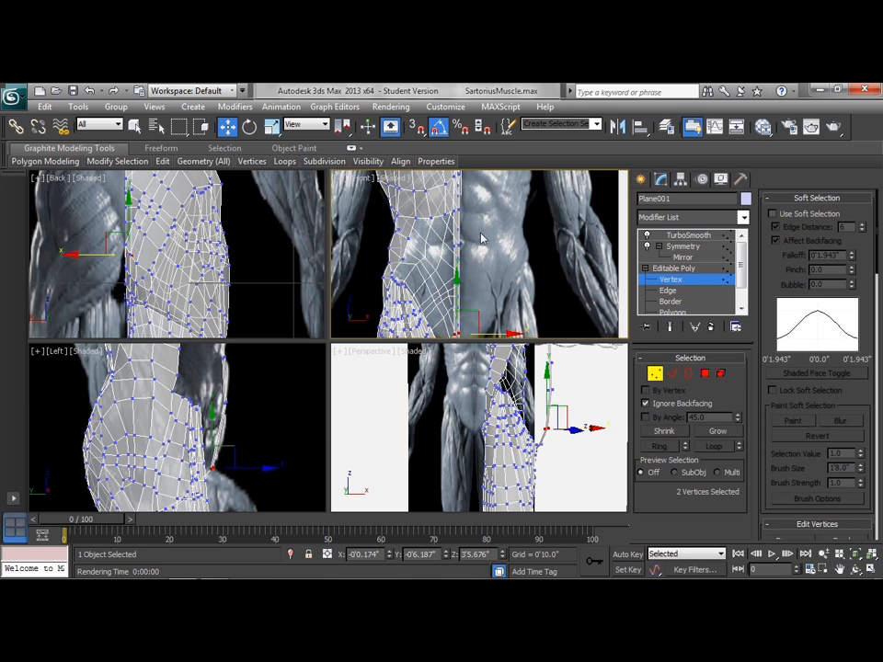
pyautogui.moveTo(480, 244)
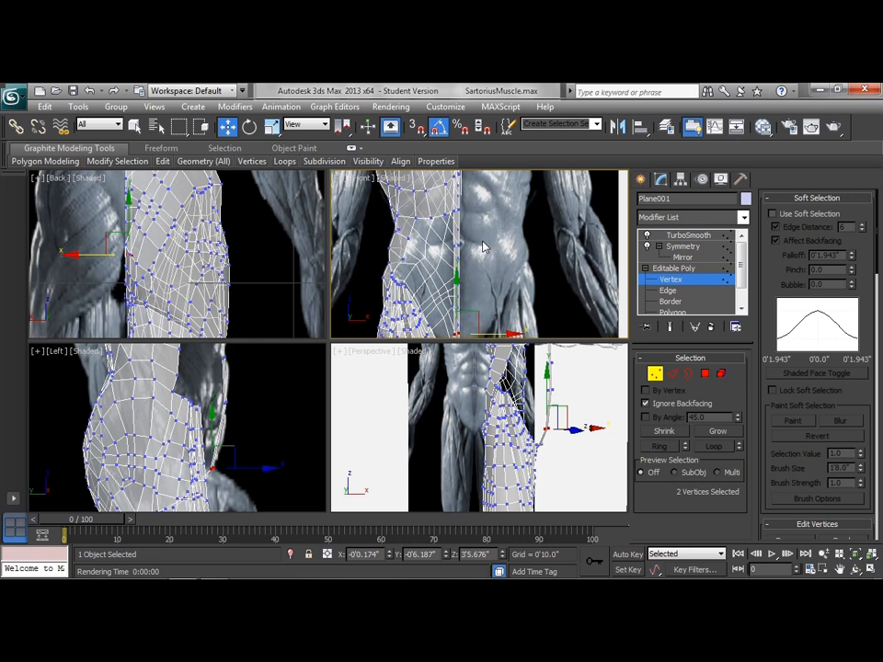
pyautogui.moveTo(471, 282)
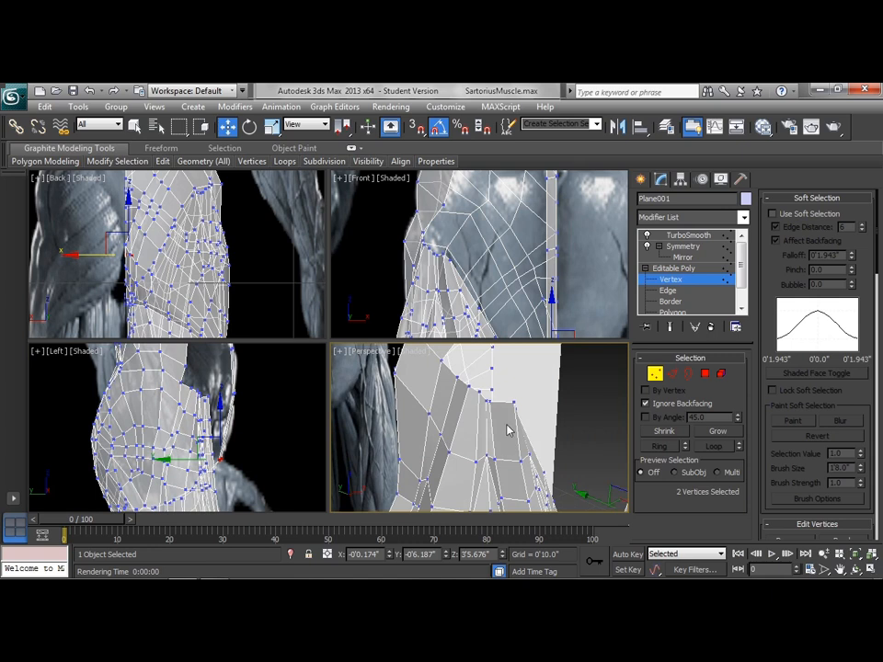
# Enter Edge mode and select two border edges at the underarm opening.
pyautogui.click(668, 291)
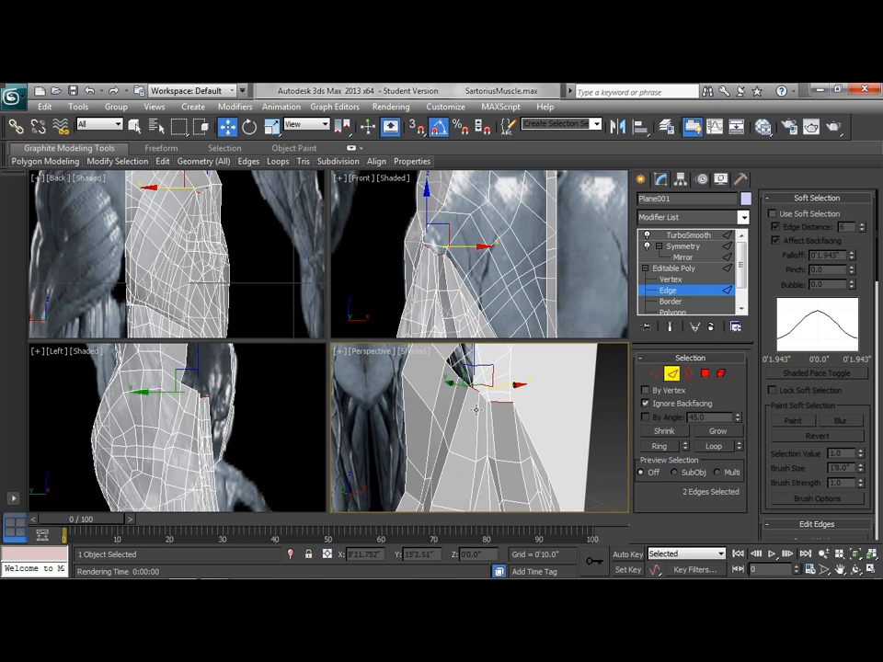
pyautogui.moveTo(467, 429)
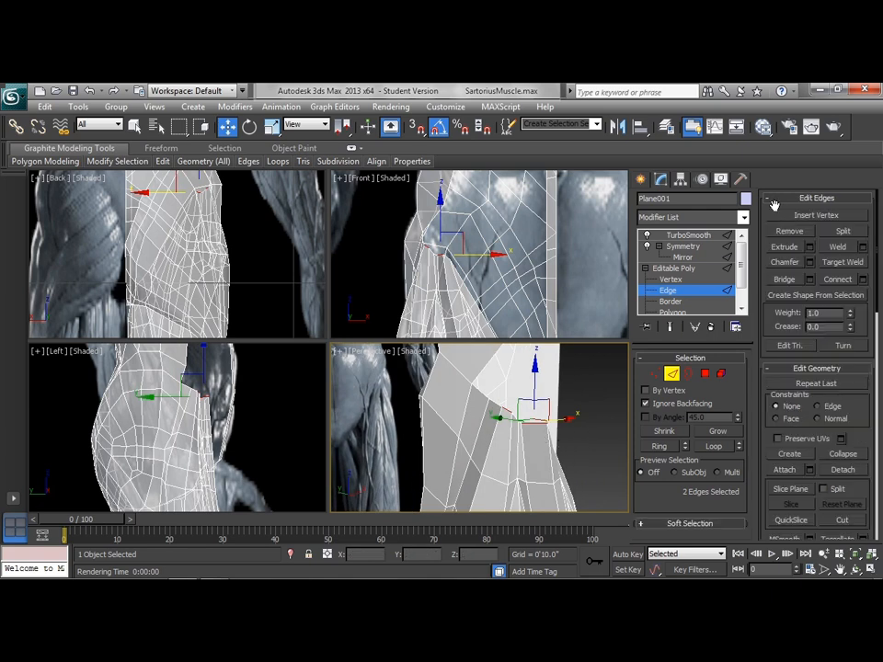
pyautogui.click(785, 279)
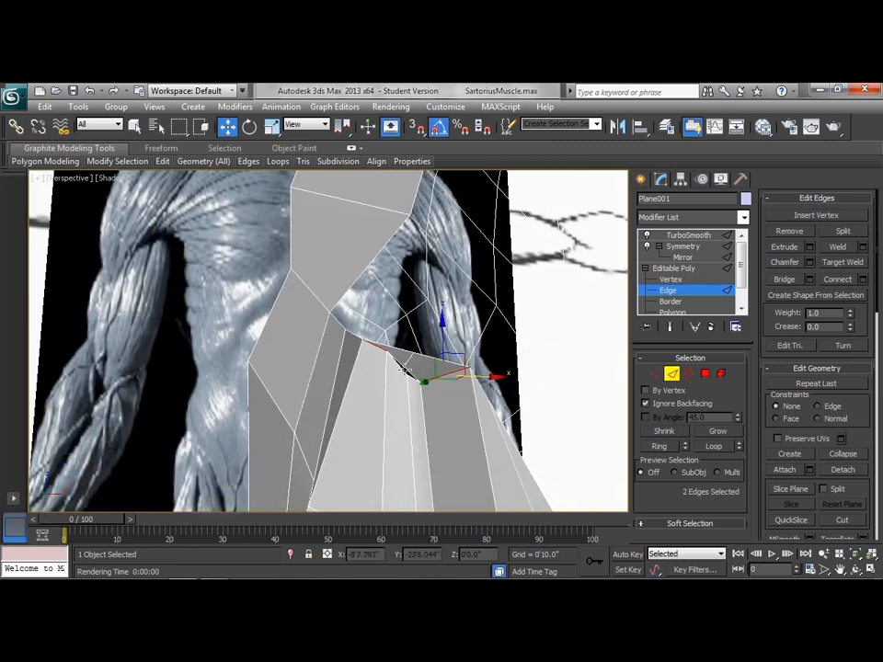
pyautogui.click(669, 279)
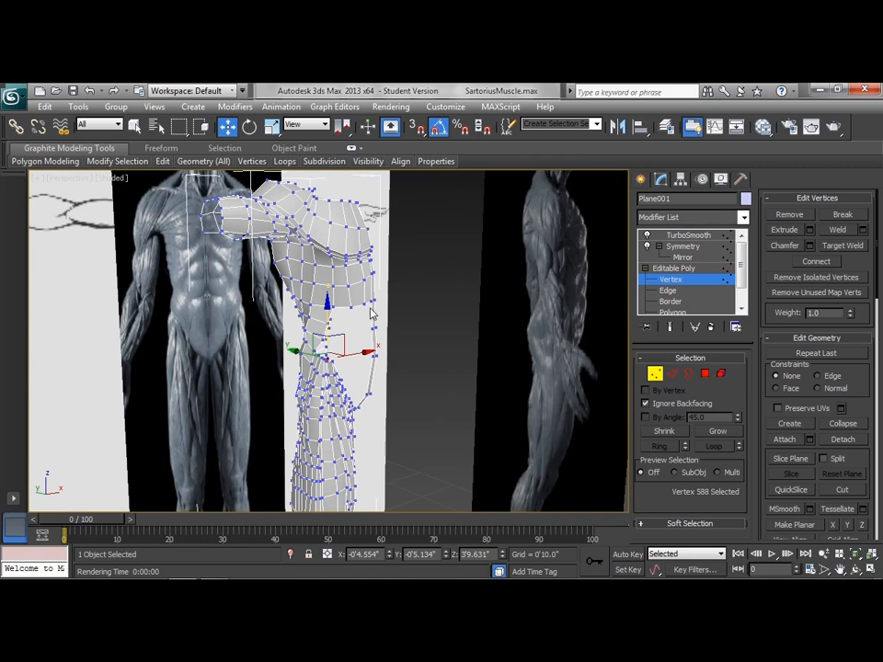
pyautogui.moveTo(388, 371)
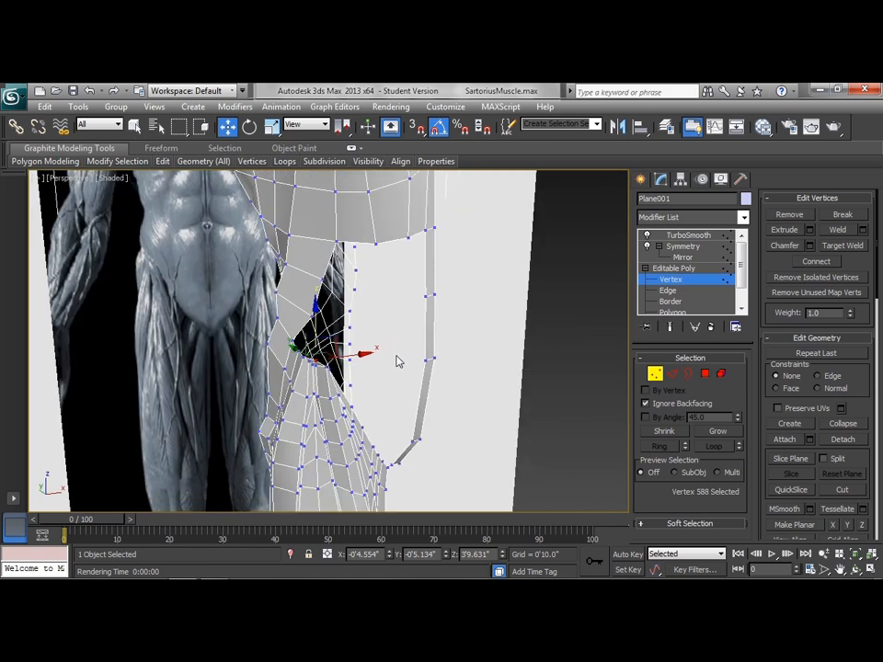
pyautogui.moveTo(465, 381)
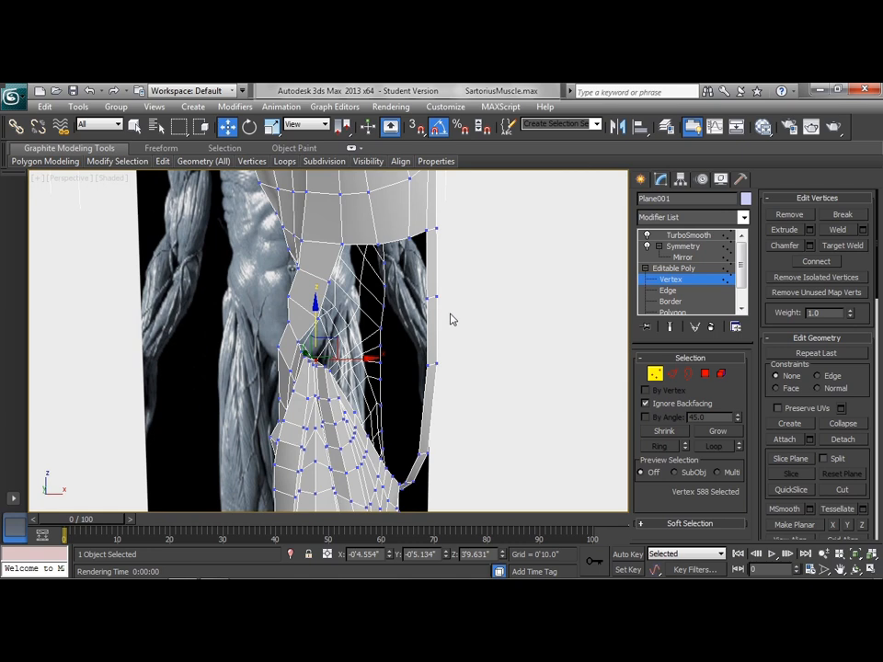
pyautogui.moveTo(469, 296)
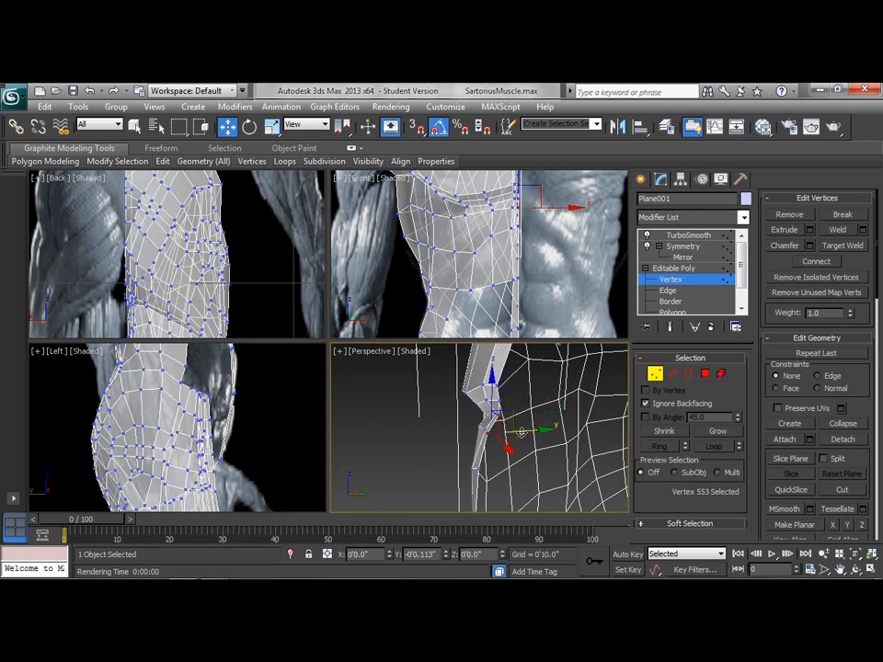
# Drag the waist-side vertices onto the reference in Left and Front views, then exit vertex editing.
pyautogui.moveTo(497, 423); pyautogui.dragTo(505, 386)
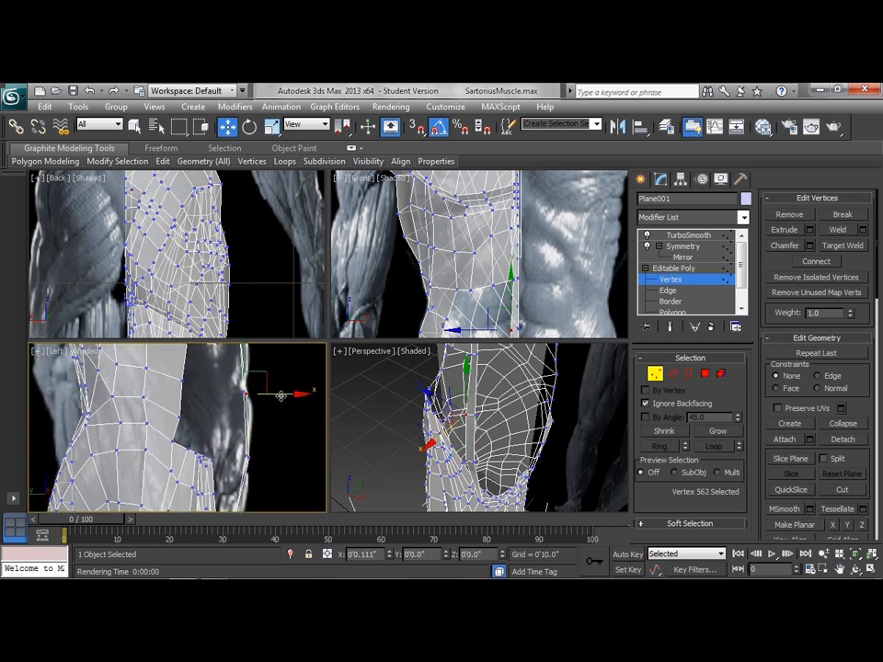
pyautogui.moveTo(281, 394); pyautogui.dragTo(285, 423)
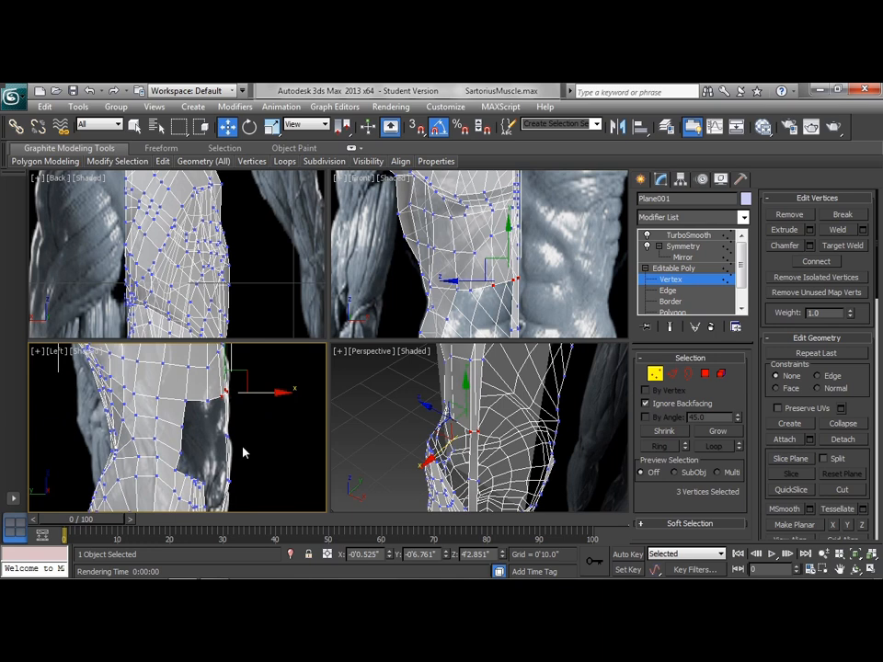
pyautogui.moveTo(235, 364)
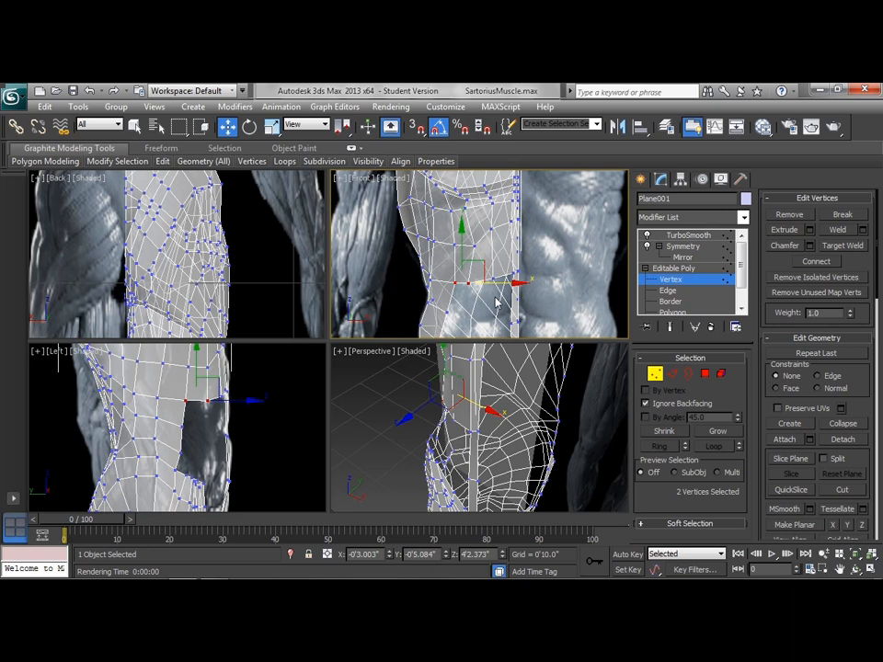
pyautogui.click(669, 280)
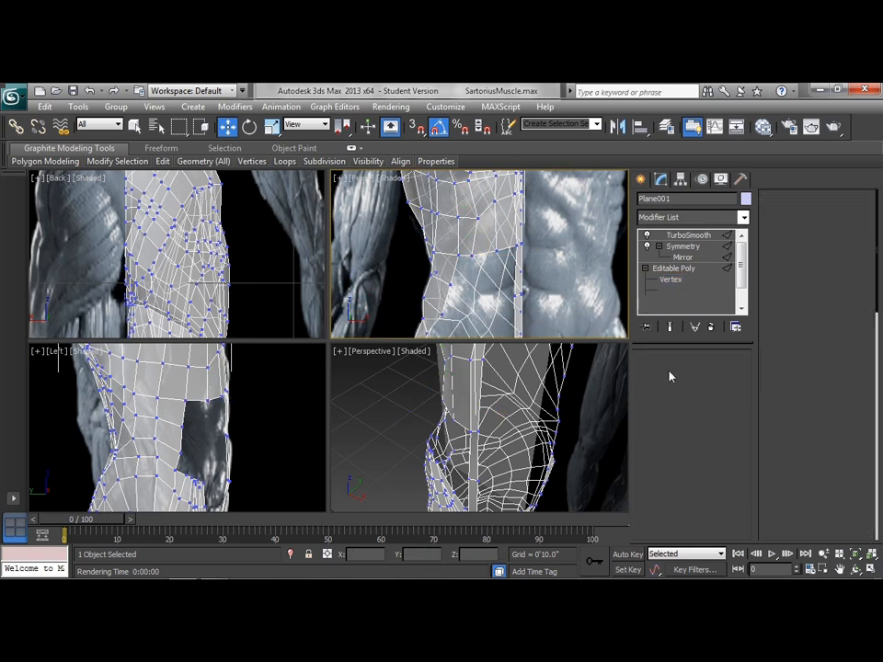
# Select the two border edges in Edge mode and bridge them across the abdominal gap.
pyautogui.click(669, 291)
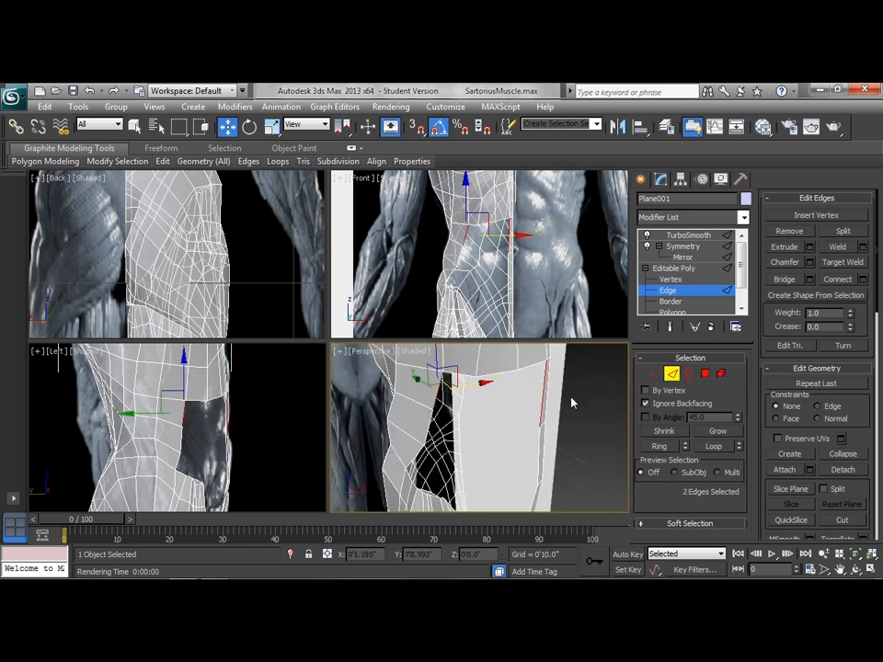
pyautogui.click(784, 279)
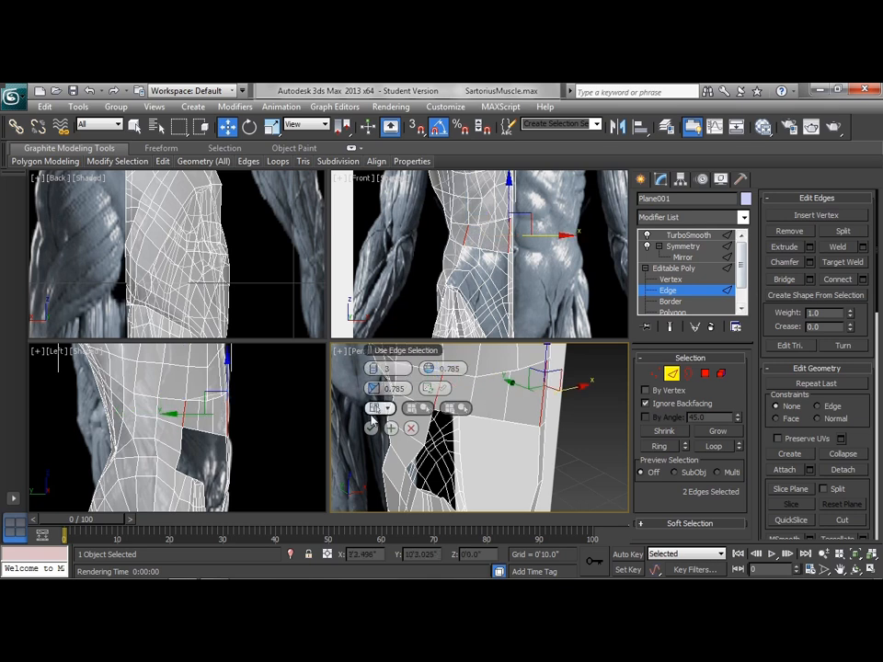
pyautogui.click(670, 278)
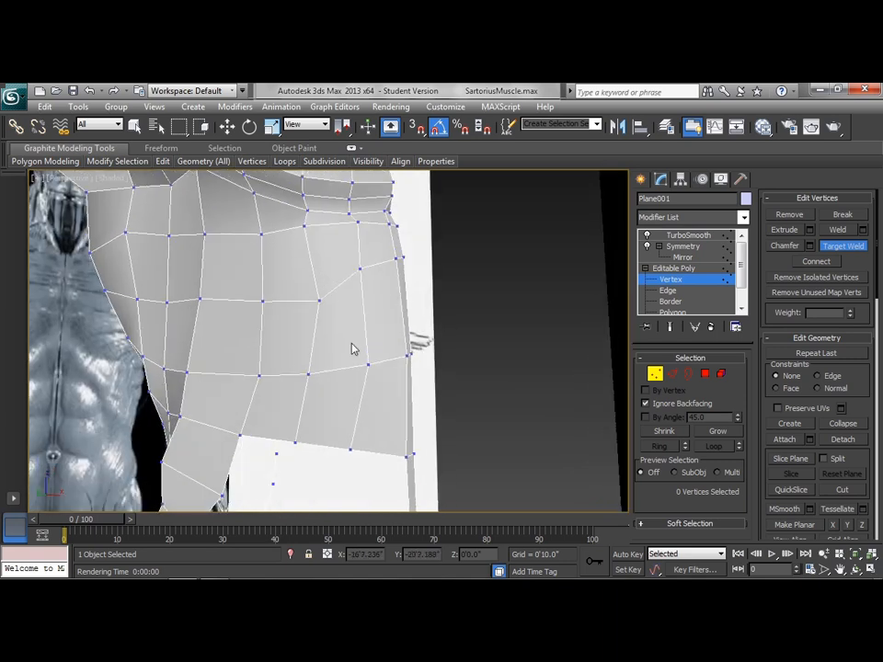
pyautogui.moveTo(364, 335)
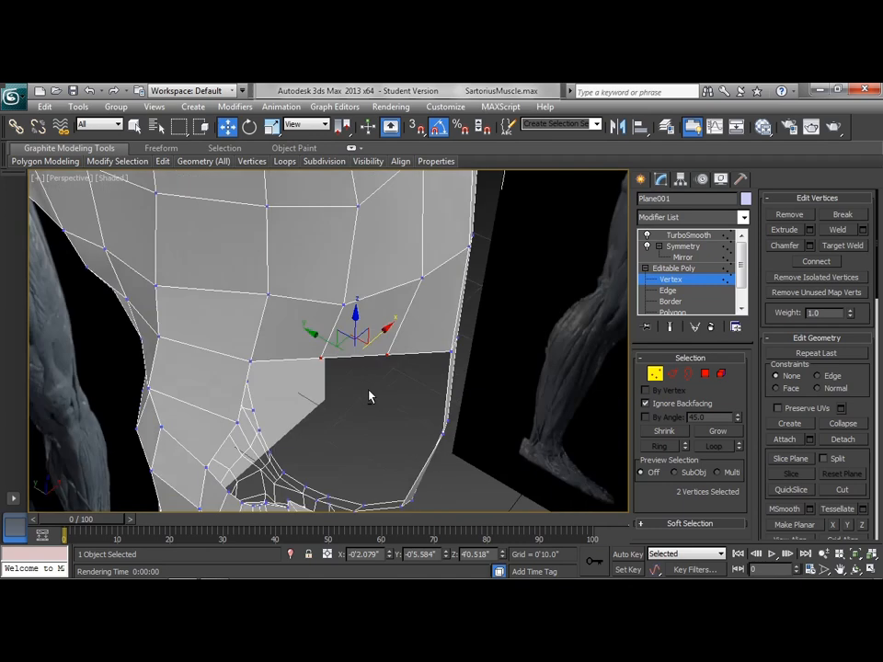
# Move the two new bridge vertices onto the muscle surface and fine-tune their depth.
pyautogui.moveTo(367, 395); pyautogui.dragTo(331, 340)
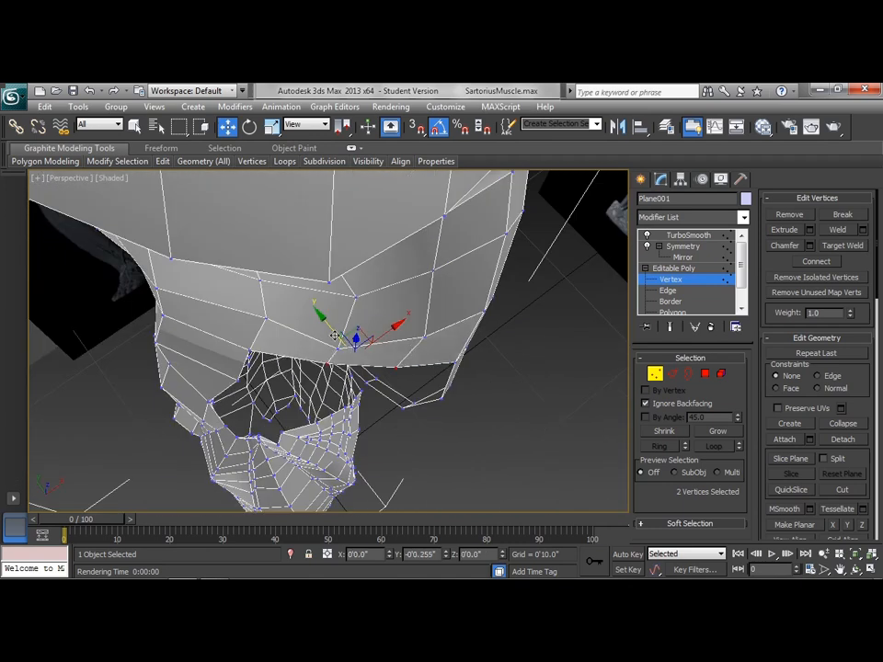
pyautogui.moveTo(340, 340); pyautogui.dragTo(367, 345)
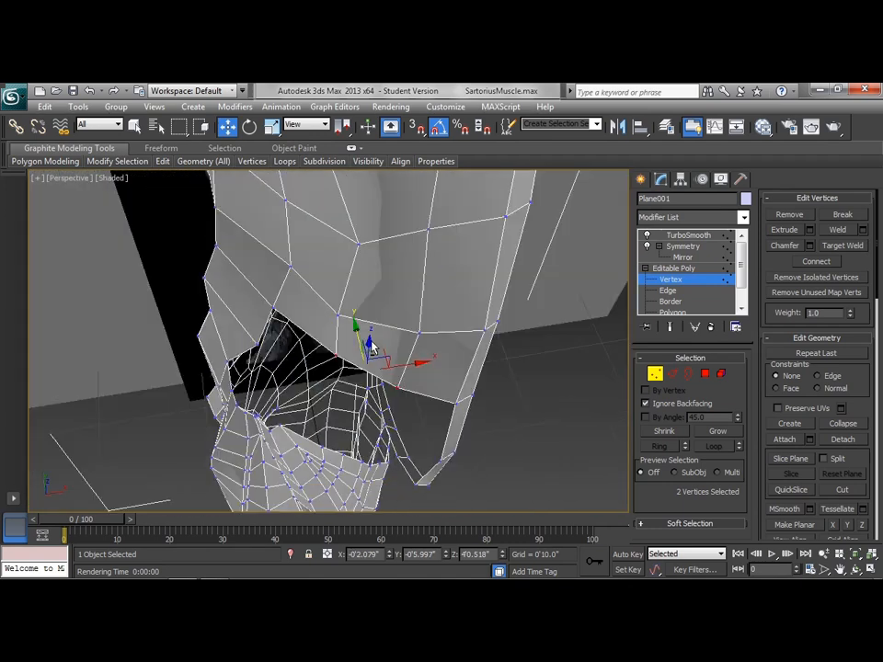
pyautogui.moveTo(368, 349); pyautogui.dragTo(349, 331)
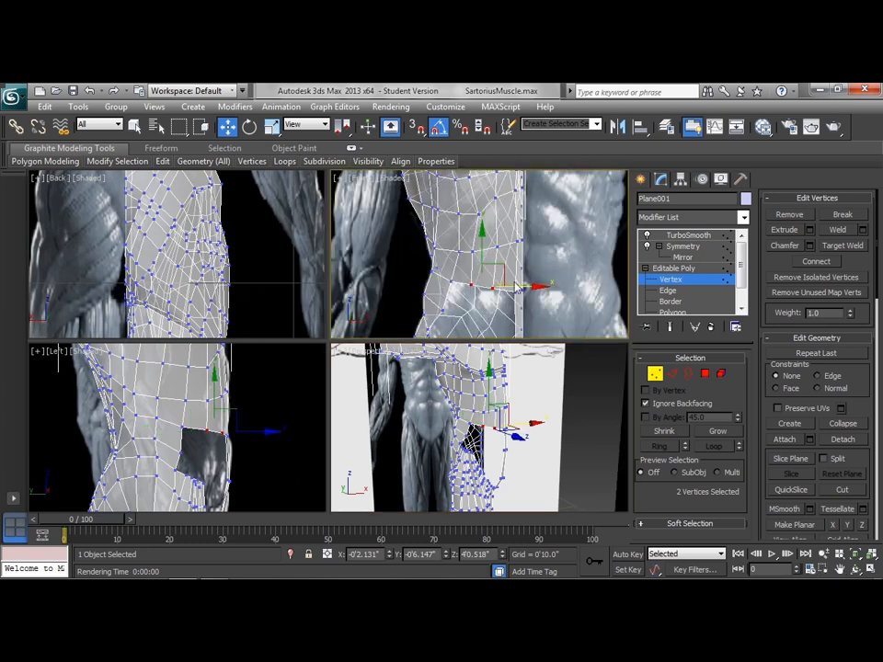
pyautogui.moveTo(564, 312)
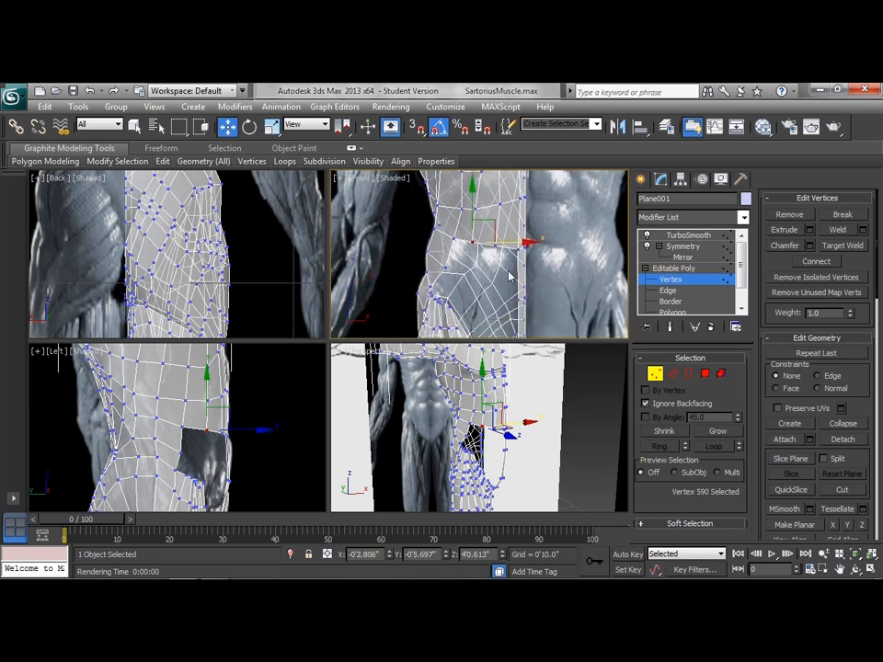
# Select the open side edge and apply Target Weld from the quad menu.
pyautogui.click(668, 291)
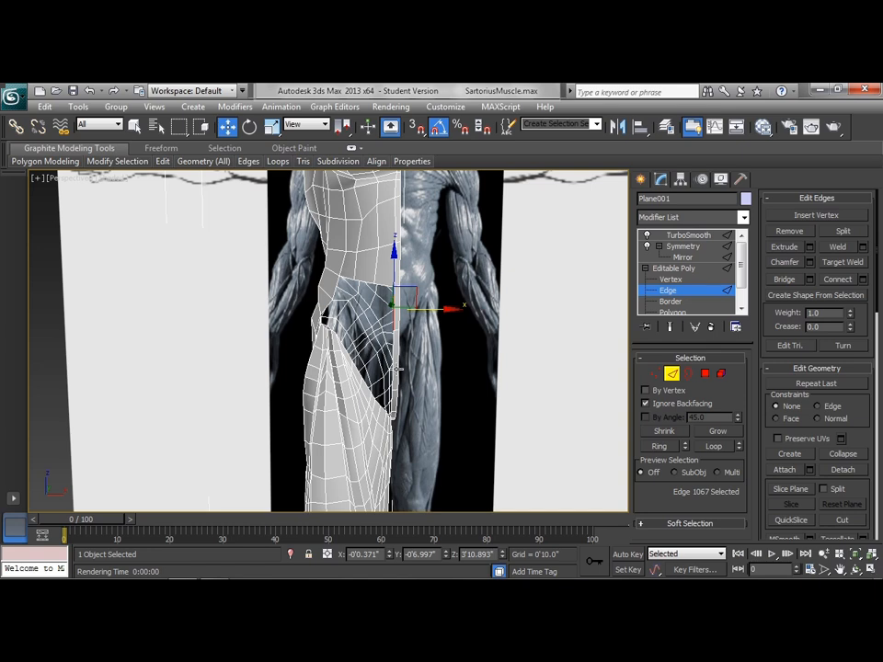
pyautogui.moveTo(397, 375)
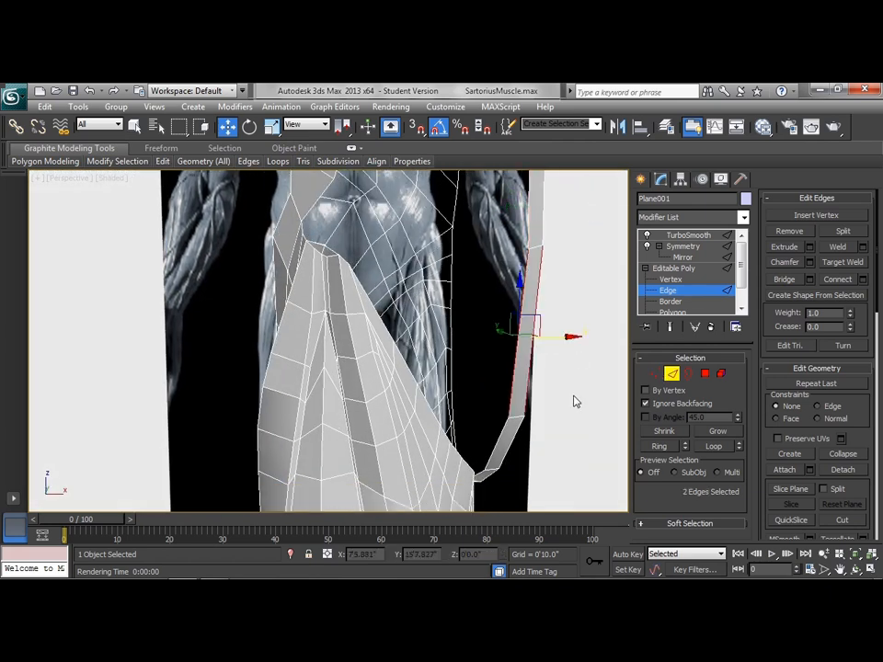
pyautogui.rightClick(570, 400)
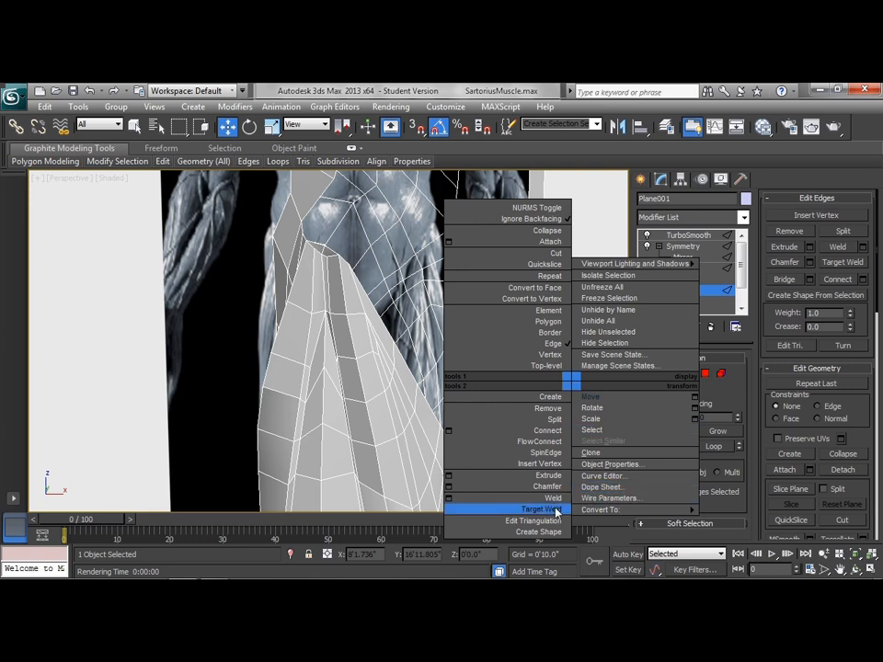
pyautogui.click(536, 510)
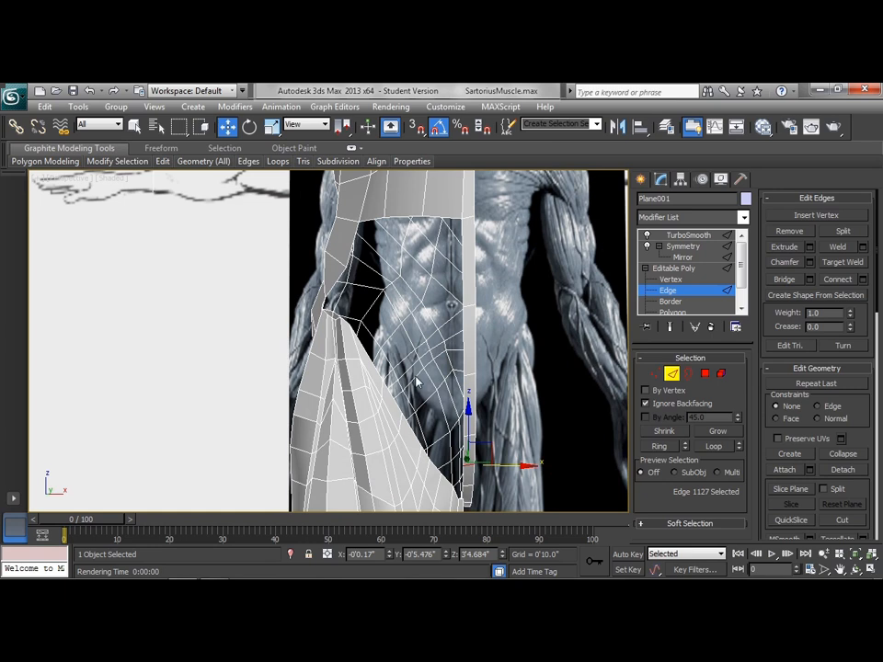
pyautogui.moveTo(347, 320)
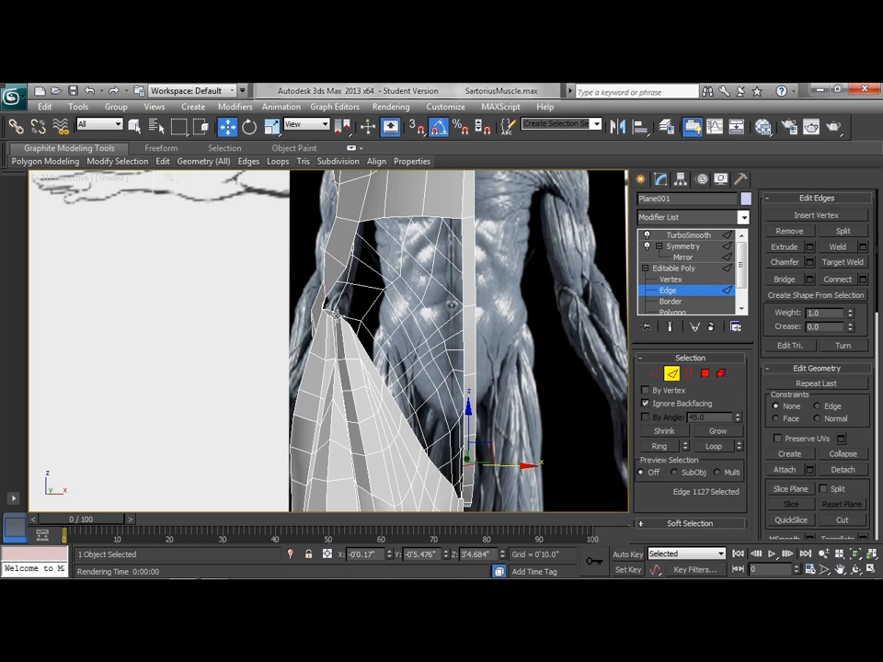
pyautogui.moveTo(450, 322)
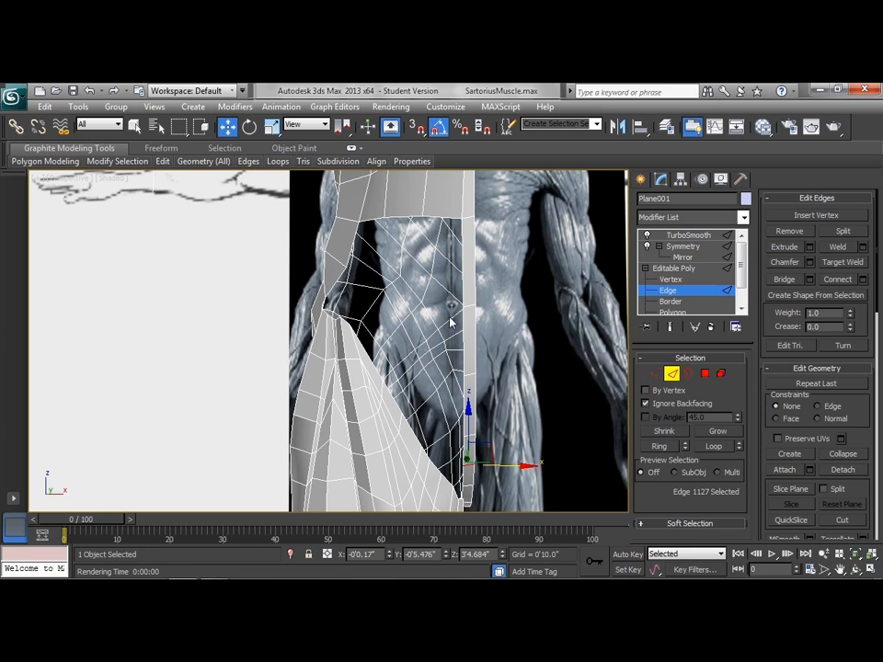
pyautogui.moveTo(448, 306)
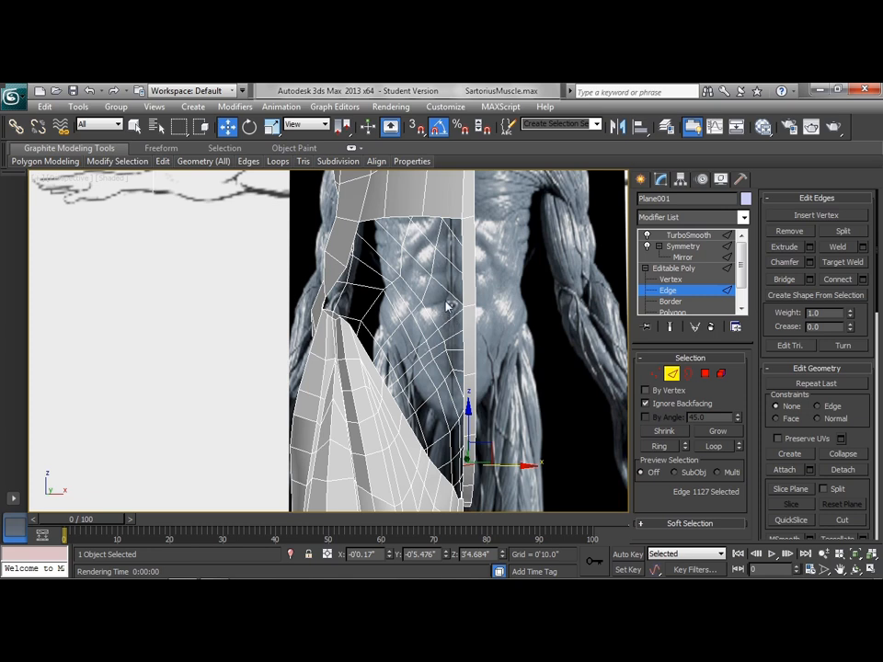
pyautogui.moveTo(446, 311)
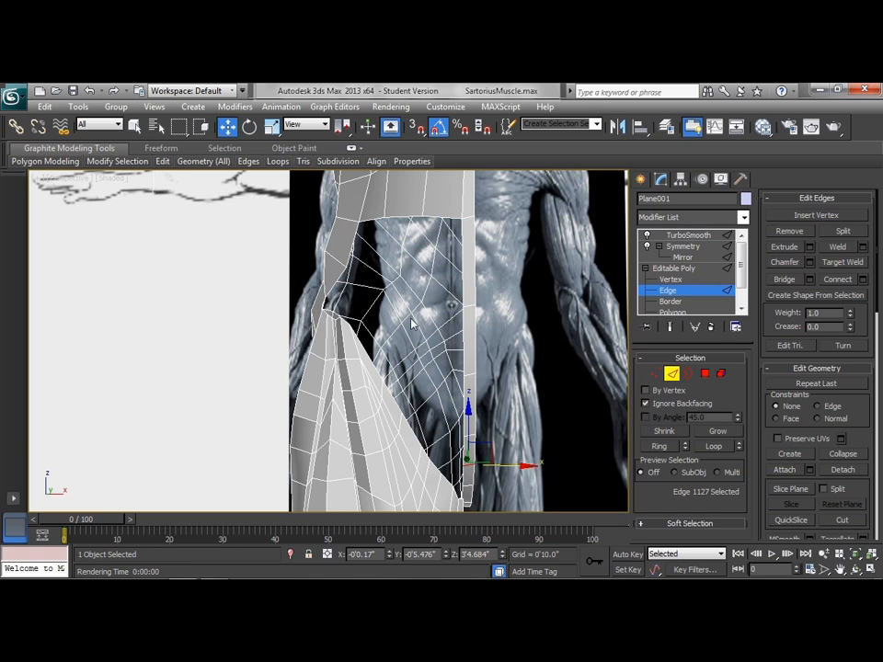
pyautogui.moveTo(434, 347)
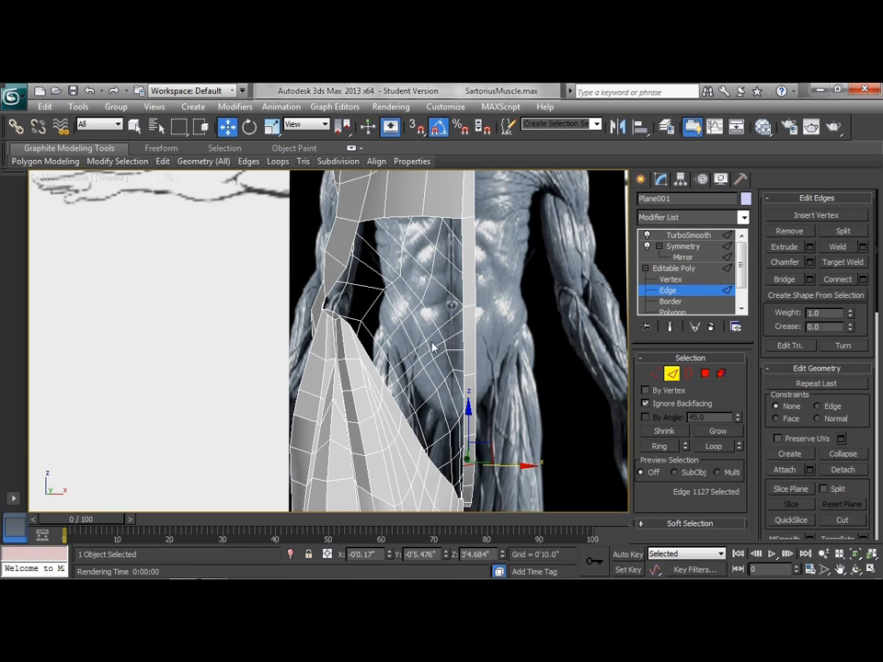
pyautogui.moveTo(434, 329)
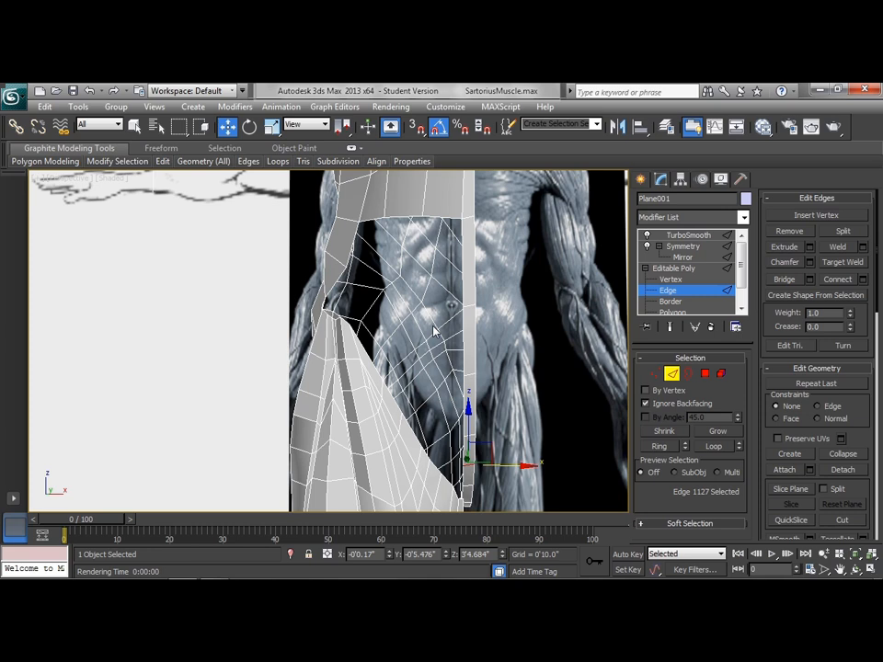
pyautogui.moveTo(394, 372)
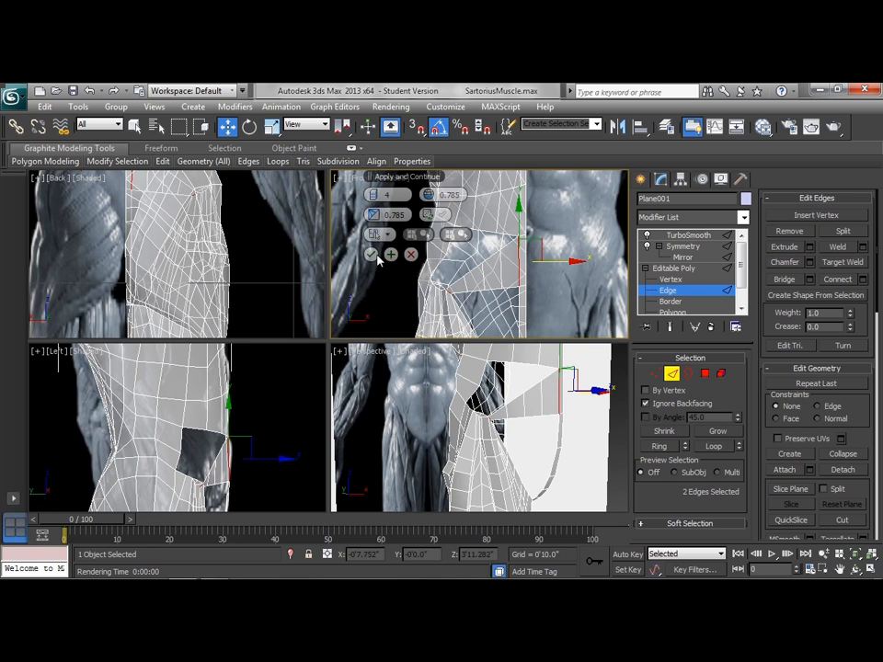
# Accept the four-segment bridge and move its vertices onto the abdominal muscles.
pyautogui.click(670, 280)
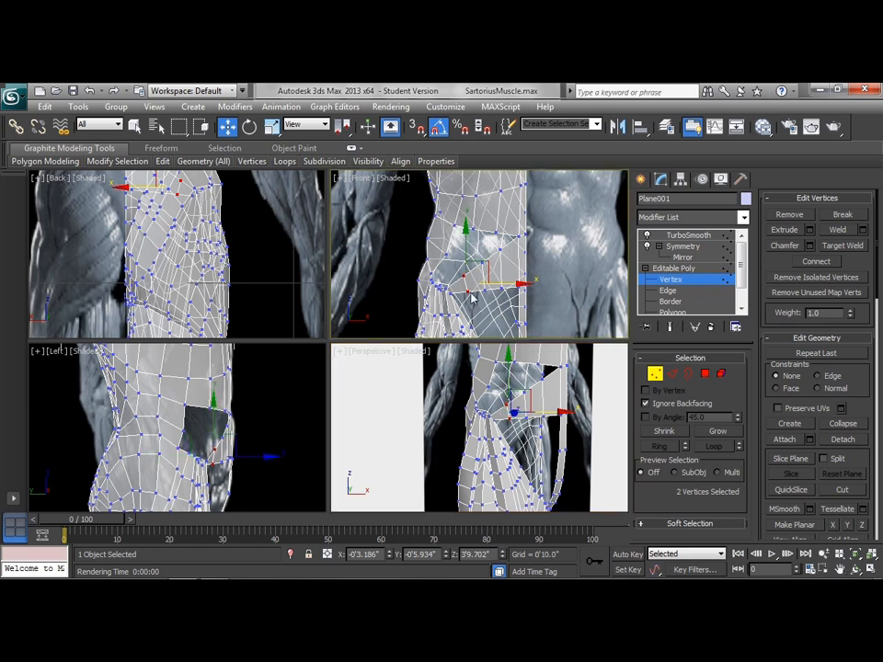
pyautogui.moveTo(492, 290); pyautogui.dragTo(506, 292)
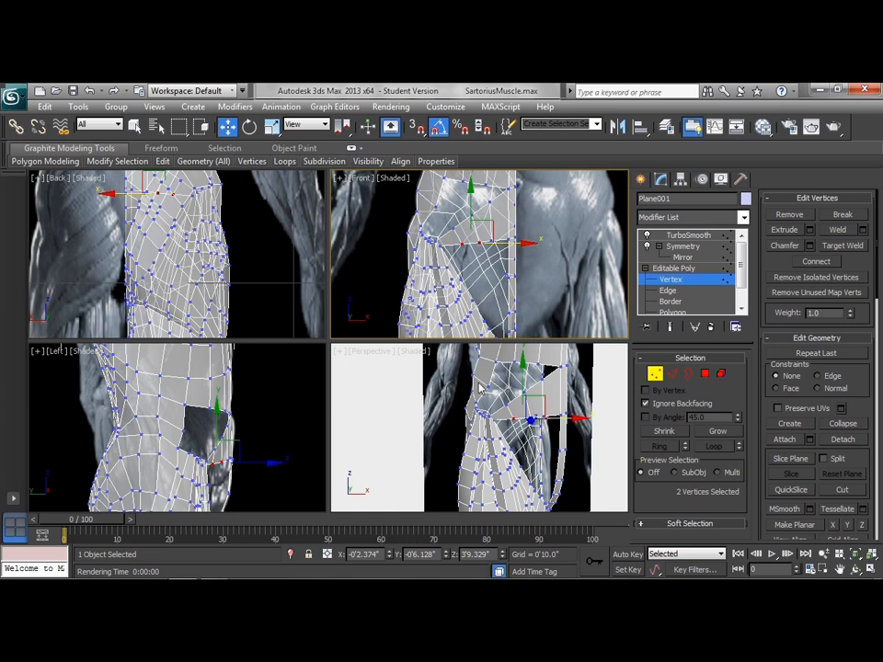
pyautogui.moveTo(493, 267)
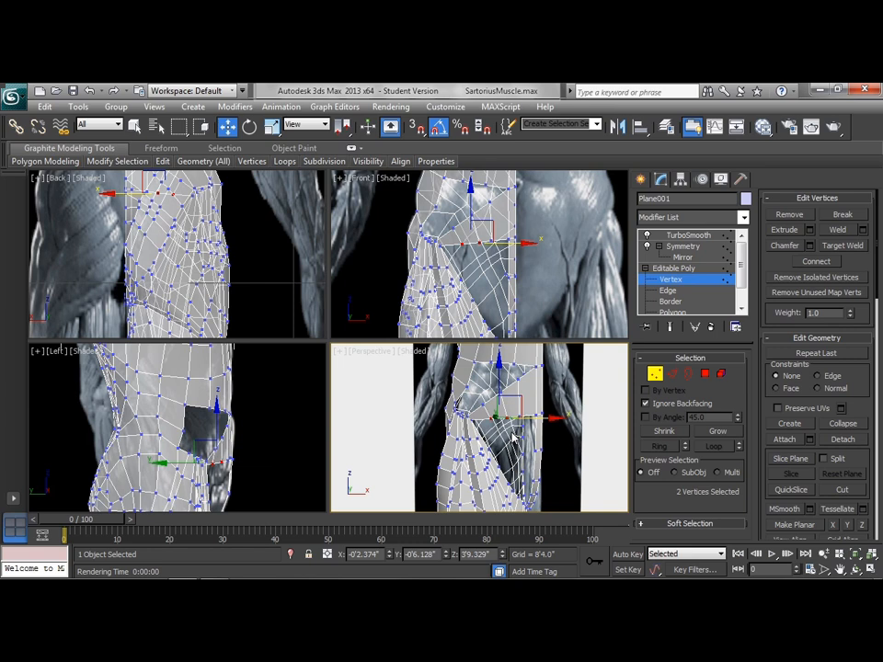
# Enter Polygon mode and scroll the panel down toward the Hide Selected command.
pyautogui.click(672, 311)
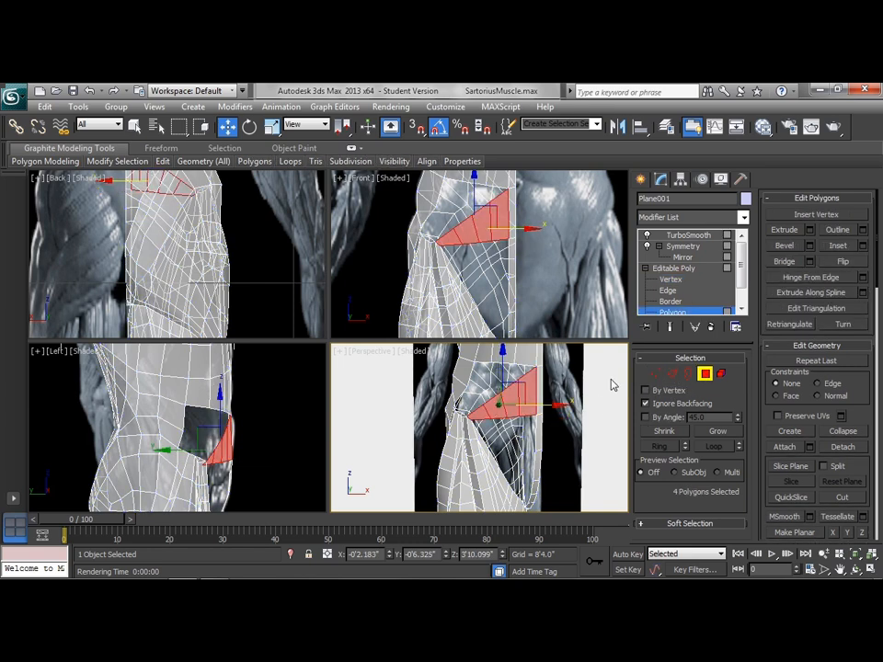
pyautogui.moveTo(510, 301)
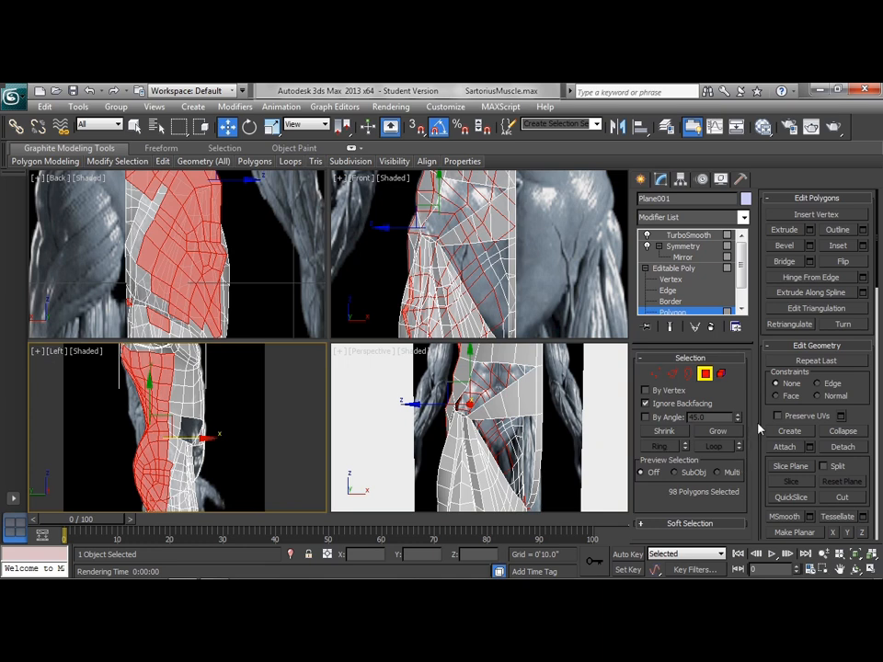
pyautogui.scroll(-3)
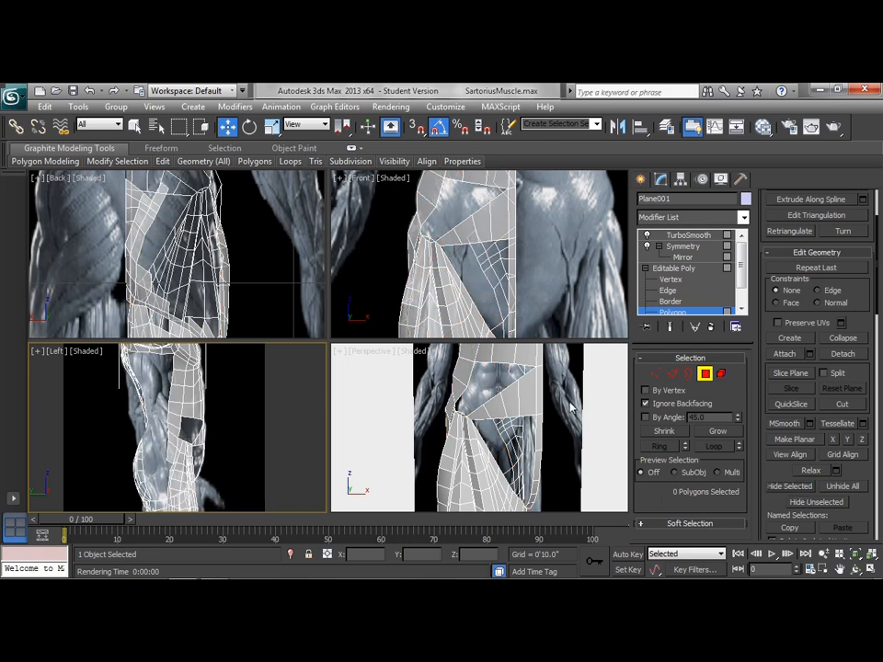
pyautogui.moveTo(598, 304)
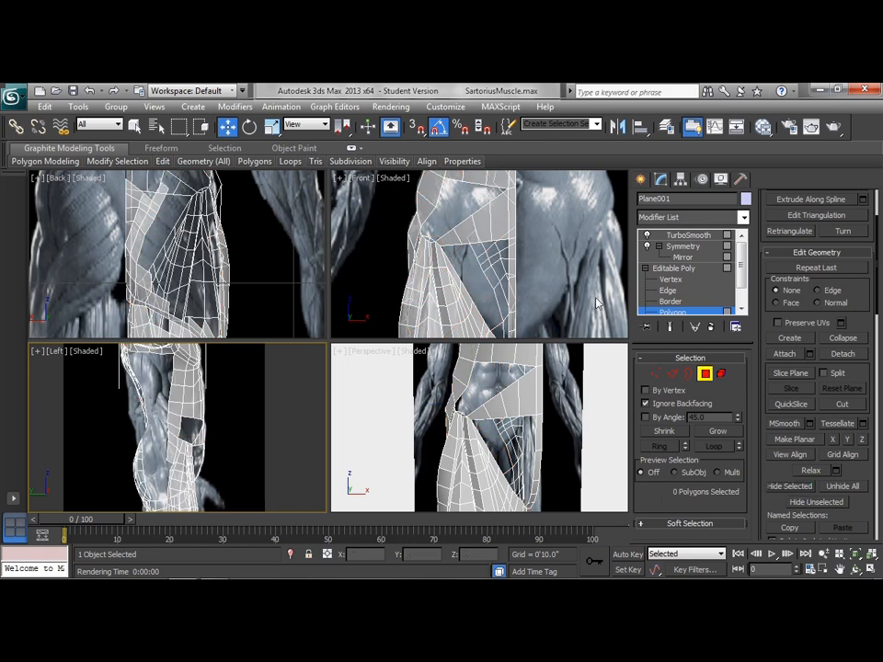